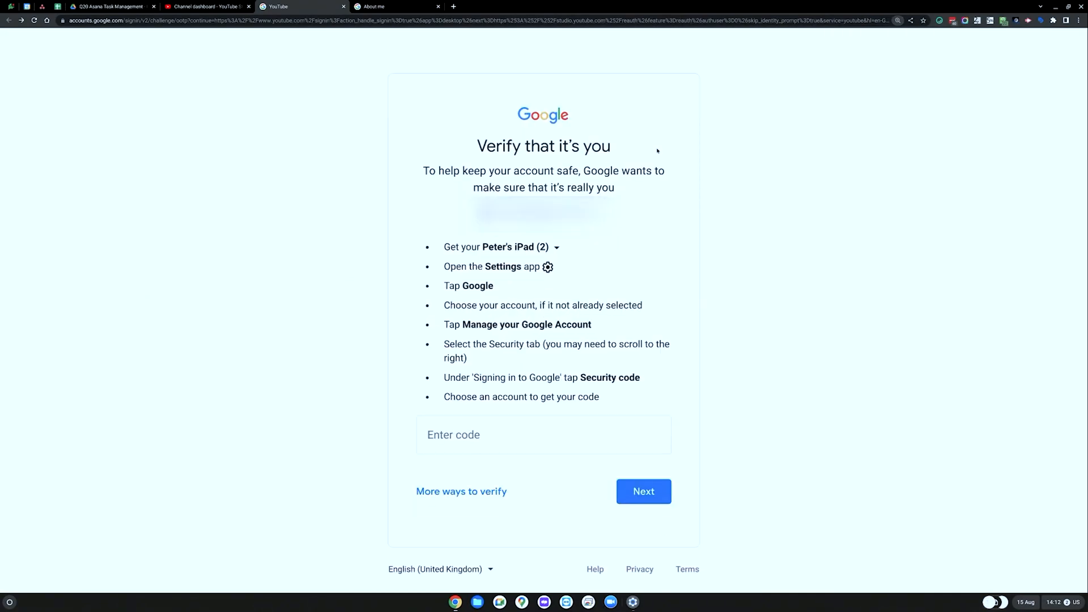
Launch the Google app from the iPad home screen dock.
click(461, 492)
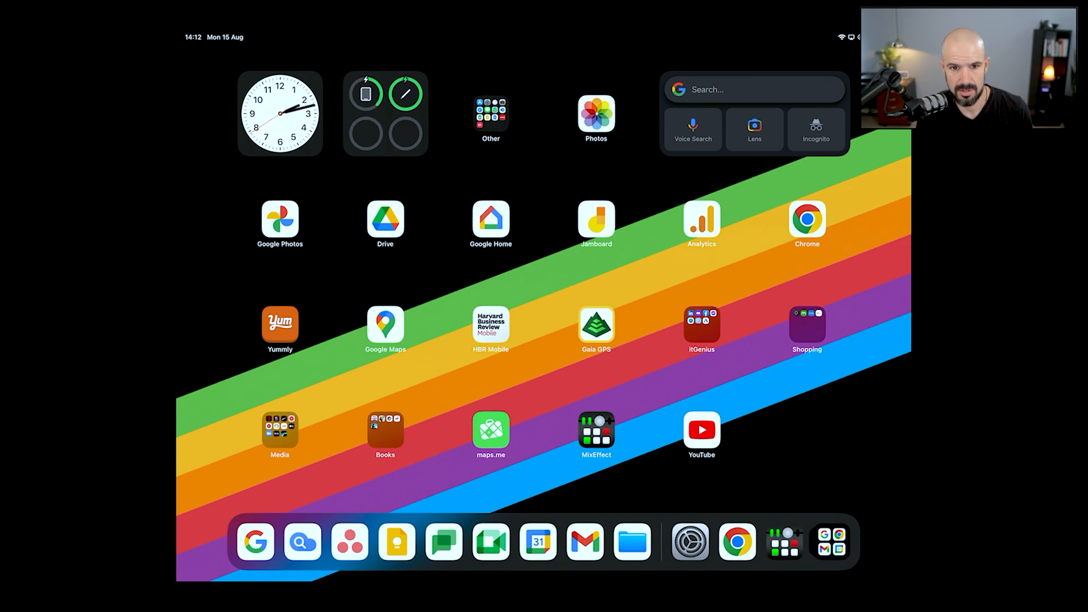
click(491, 114)
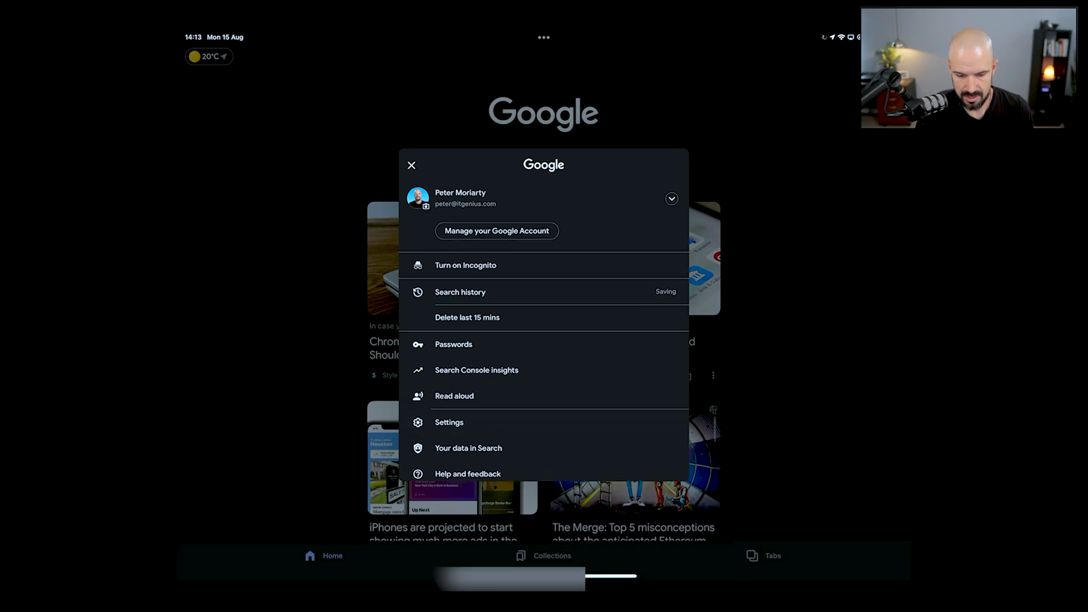
Open the Google app's General settings through the profile menu and Settings.
click(449, 422)
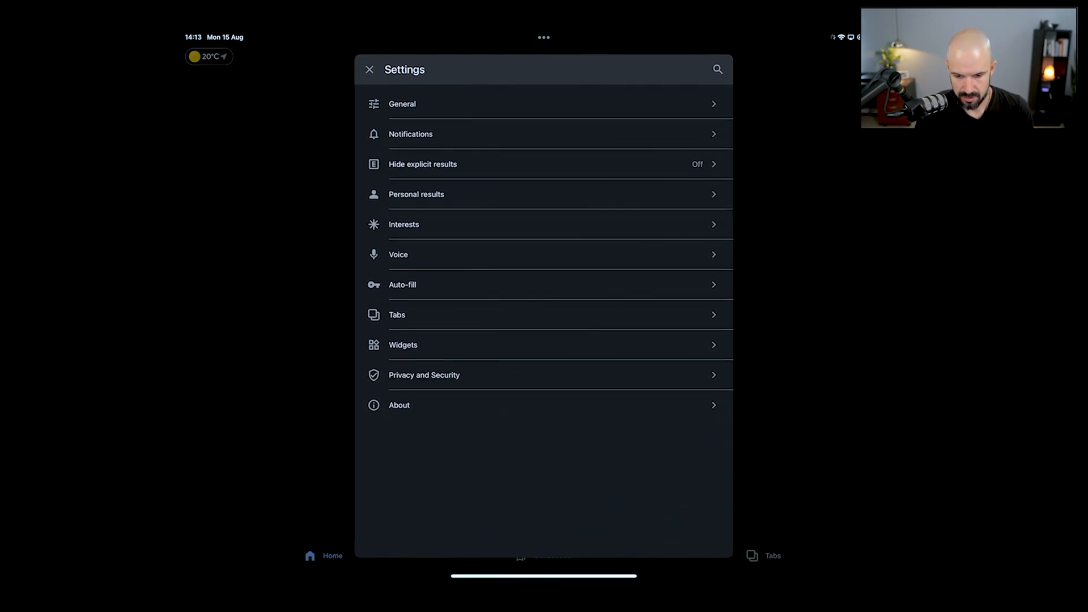
click(402, 103)
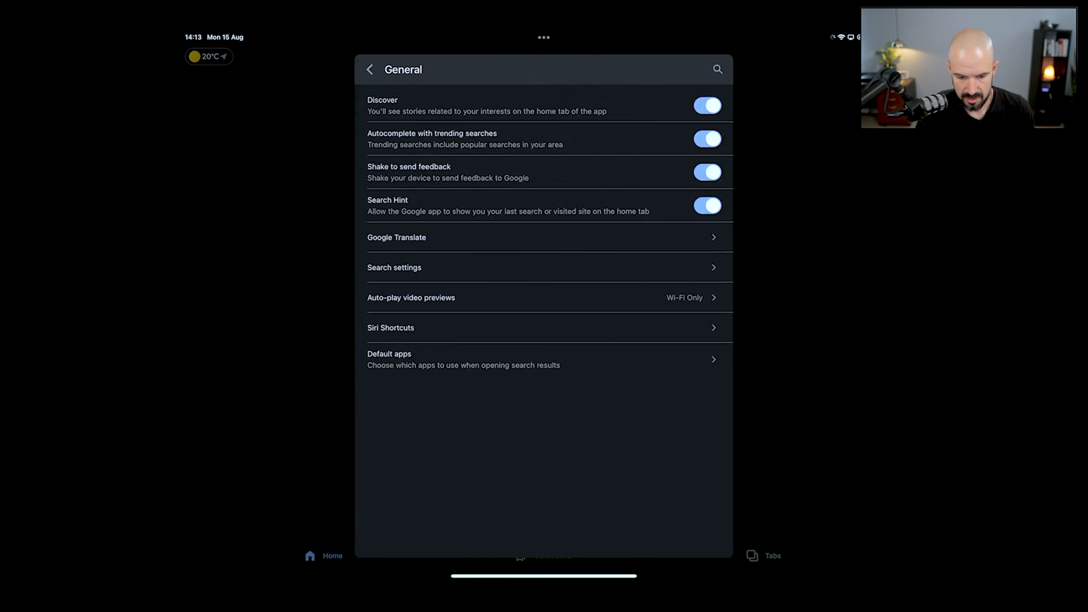
click(370, 69)
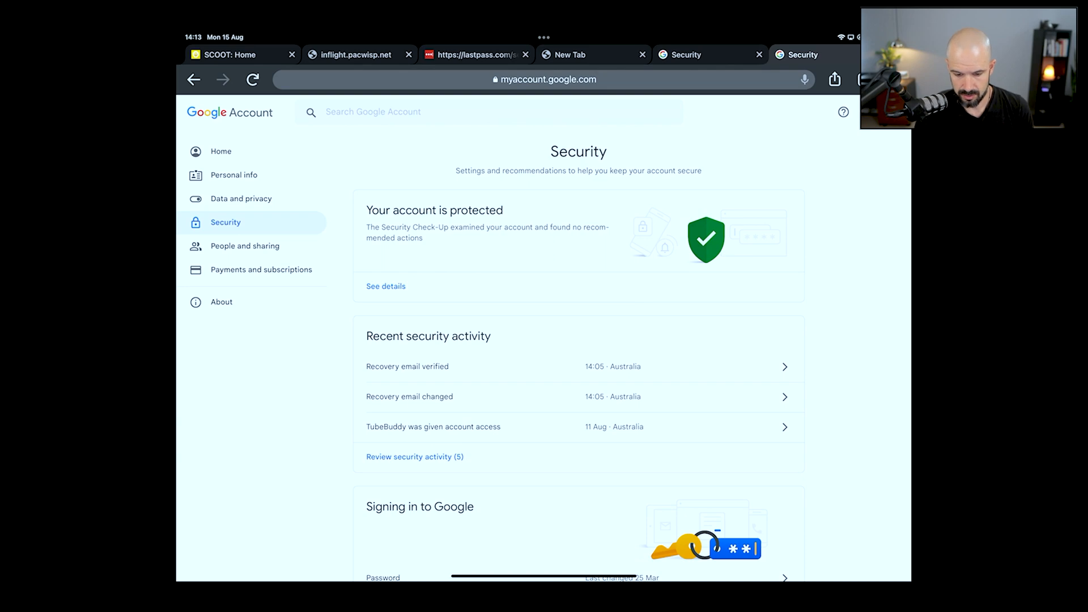
Scroll the Security page down to the Signing in to Google section.
scroll(down, 3)
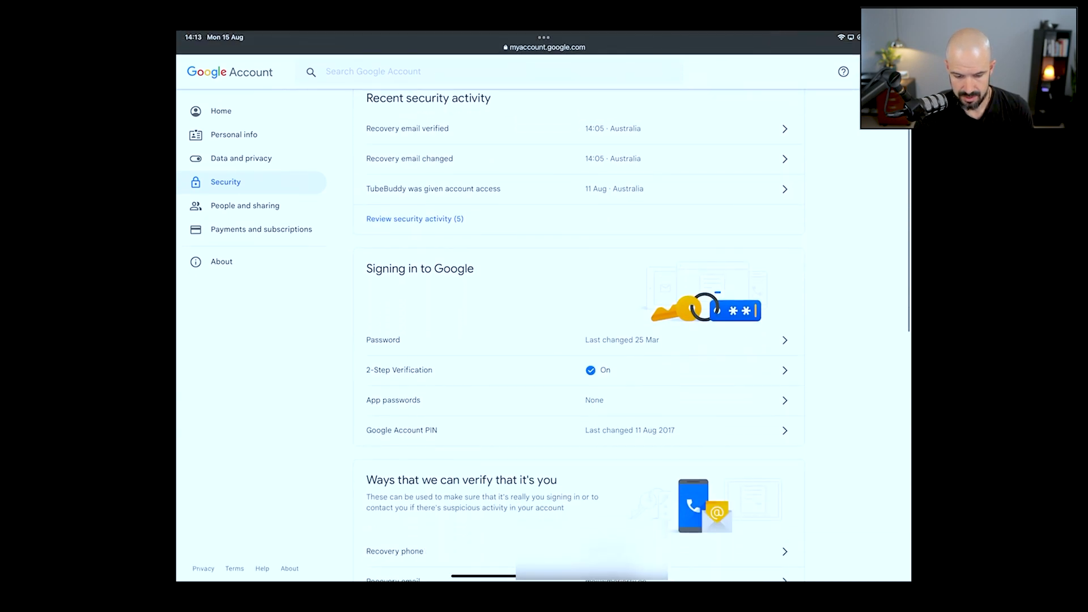
scroll(down, 3)
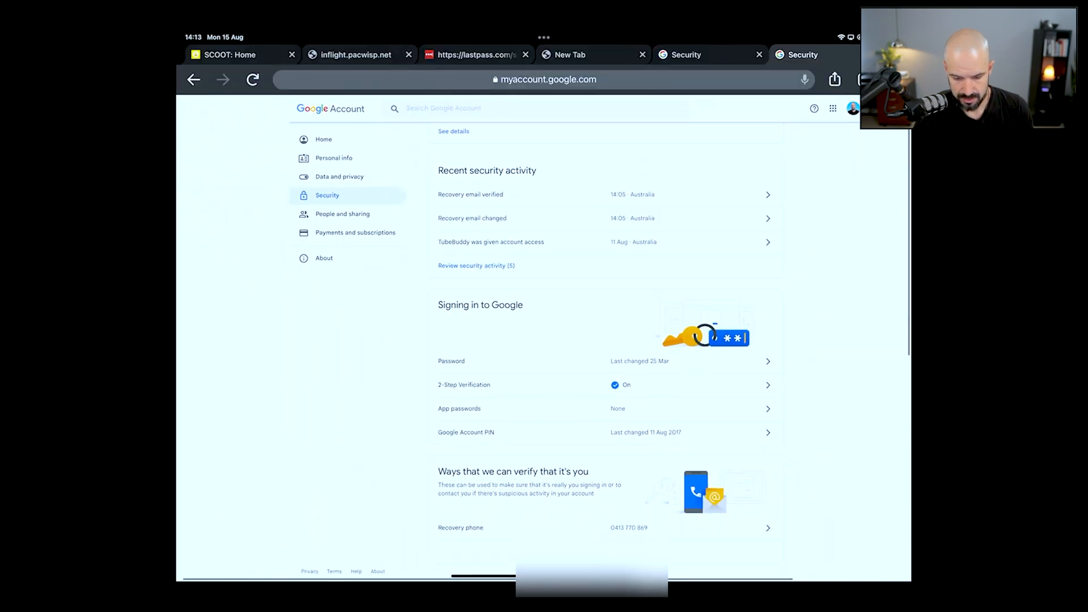
scroll(down, 3)
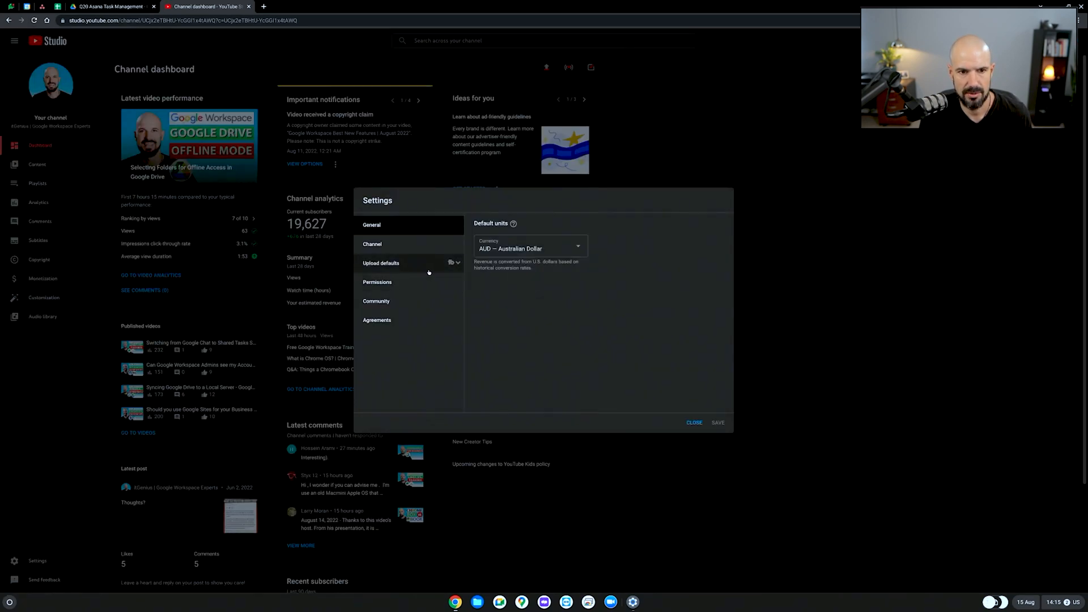
Choose Permissions in the YouTube Studio Settings dialog.
click(377, 282)
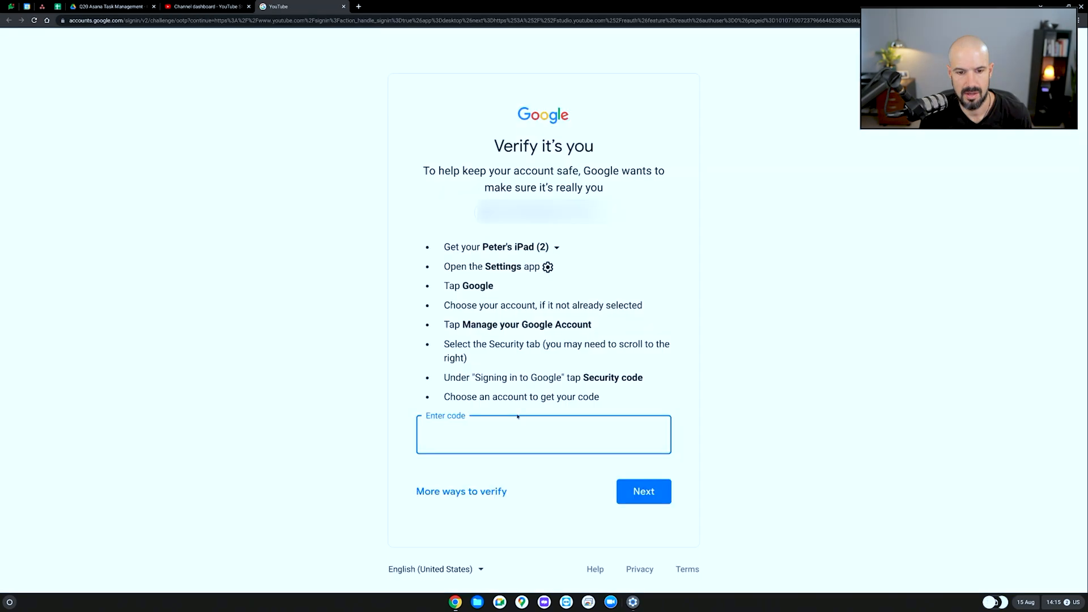
Switch verification to password entry and submit the saved password.
click(461, 491)
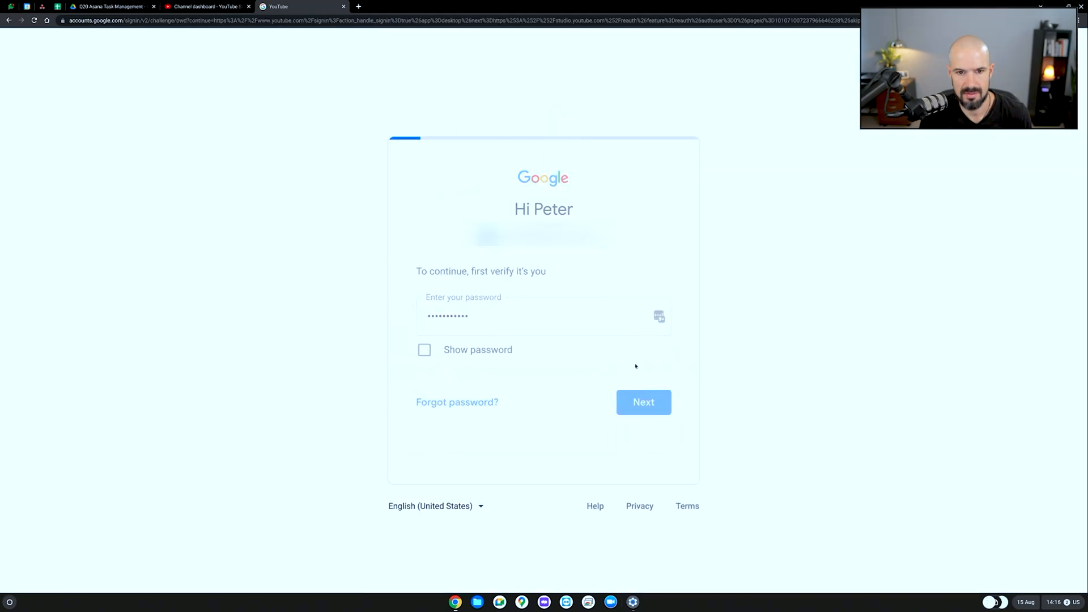
click(642, 402)
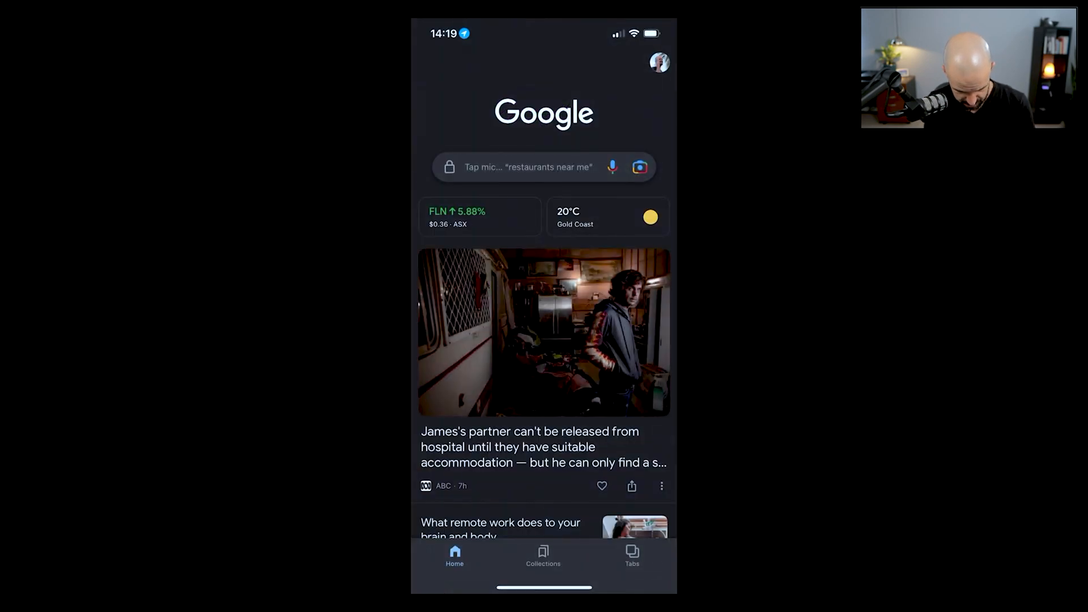
Briefly visit app settings, then open Manage your Google Account and scroll to Security.
click(658, 63)
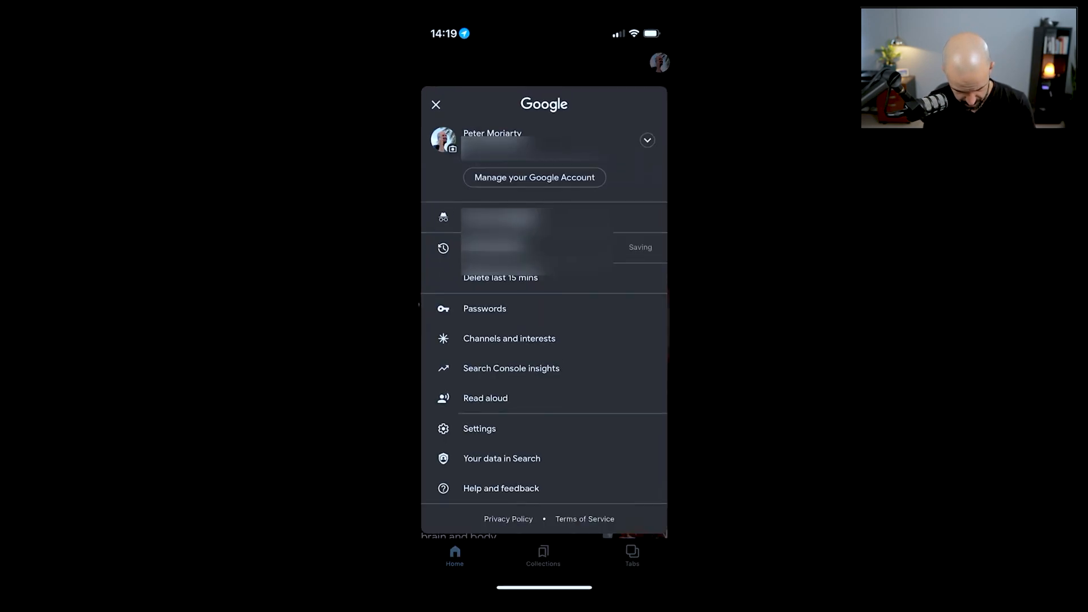
click(646, 139)
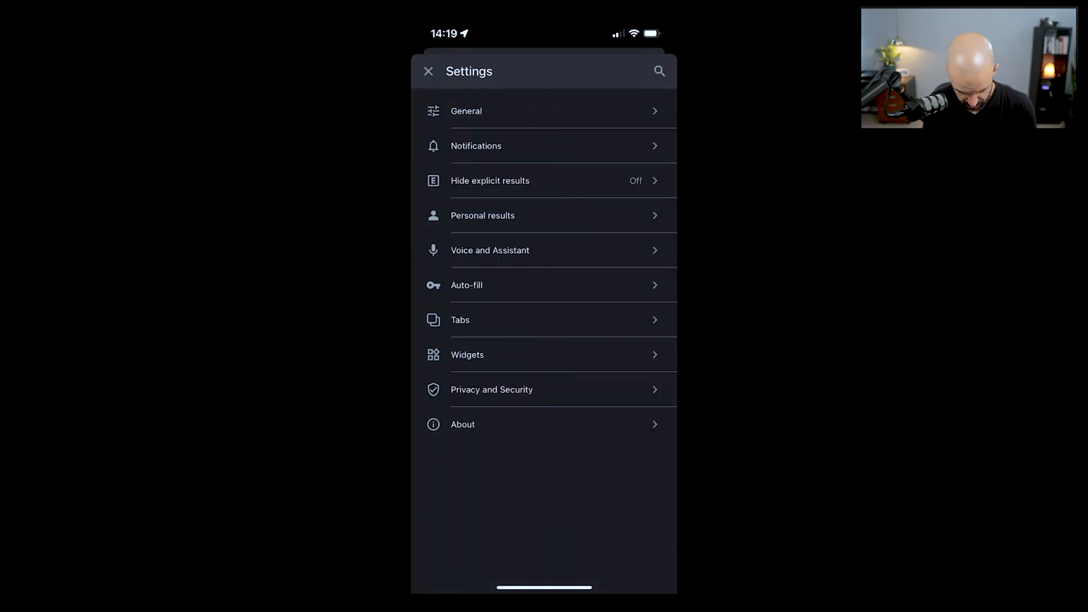
click(428, 71)
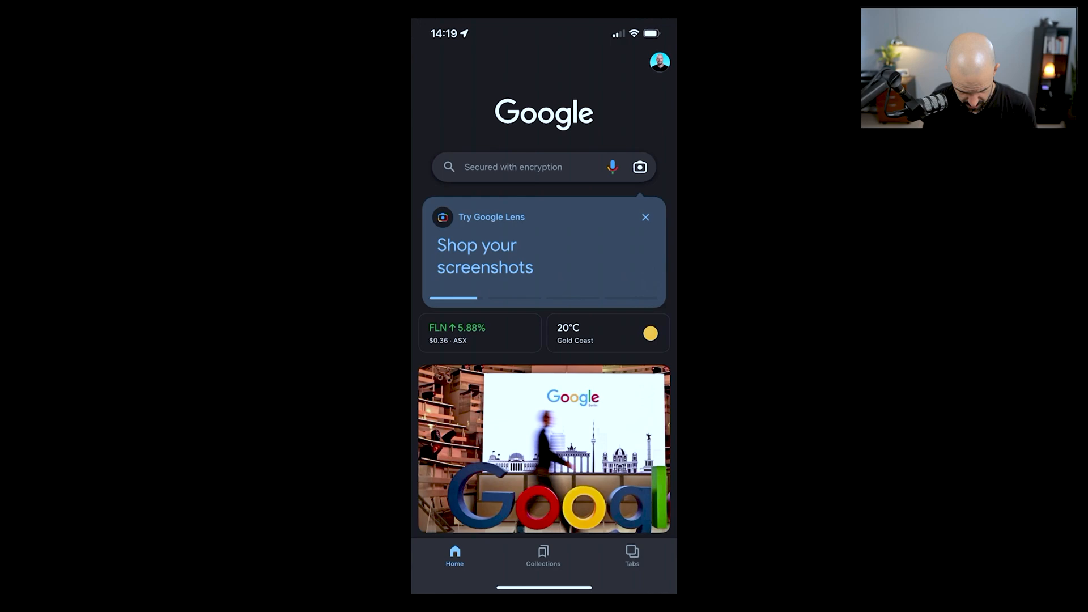
click(658, 62)
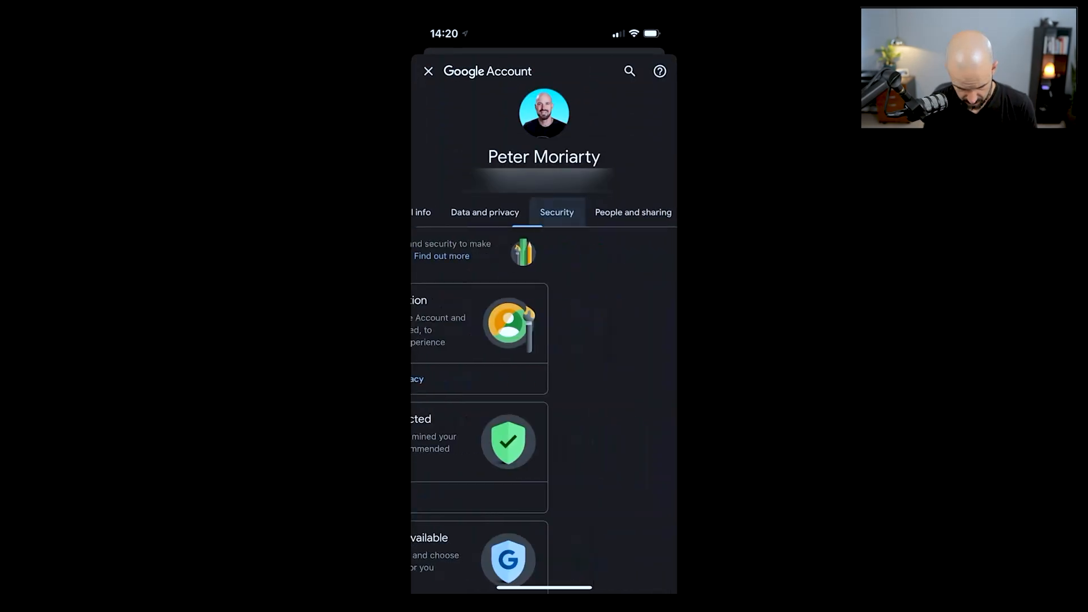
scroll(down, 3)
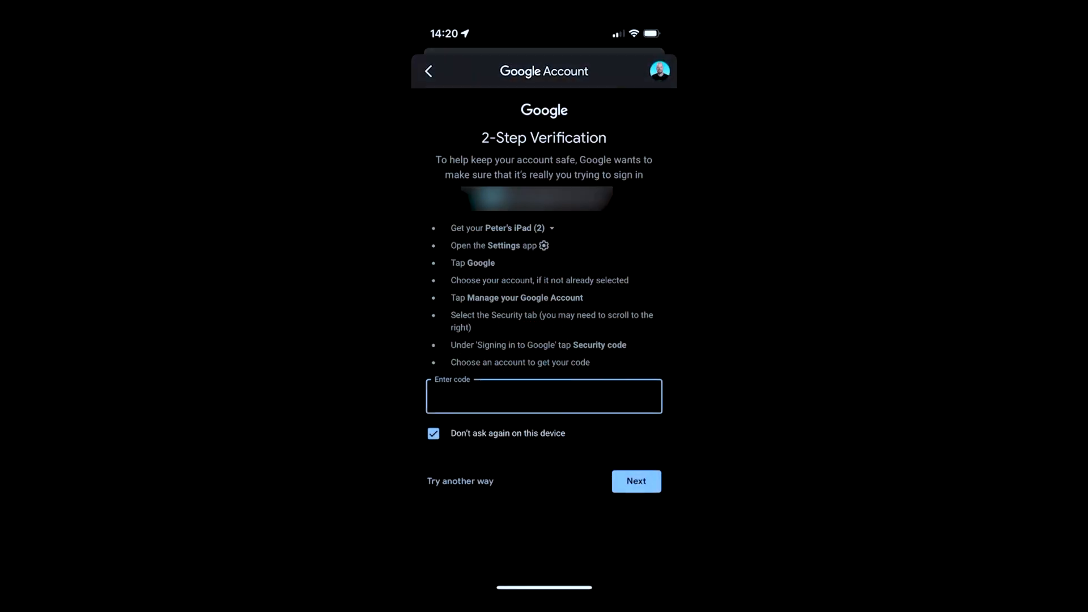
click(635, 482)
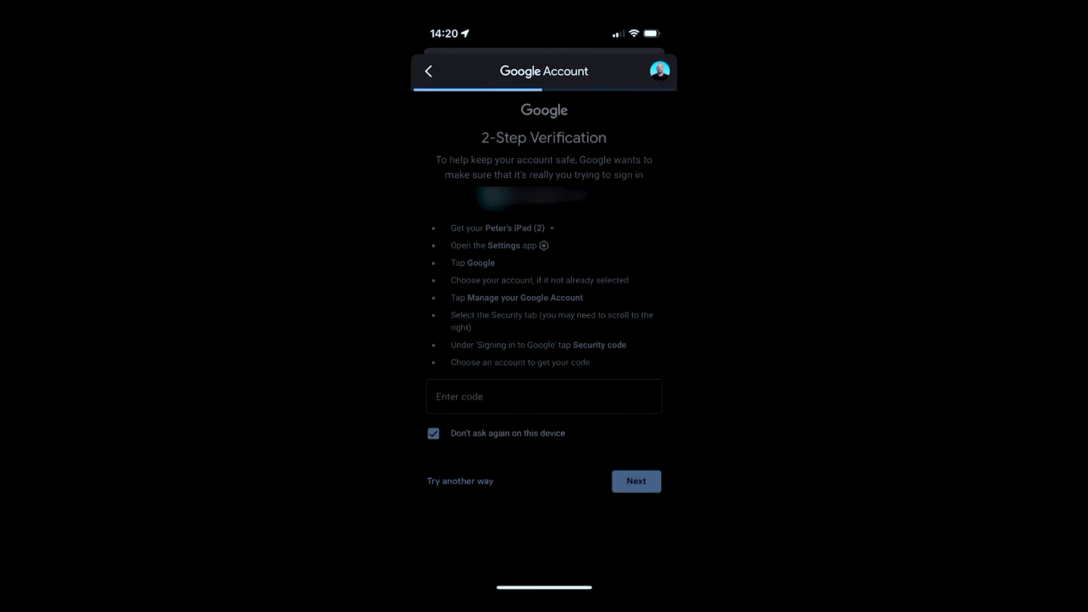
click(460, 481)
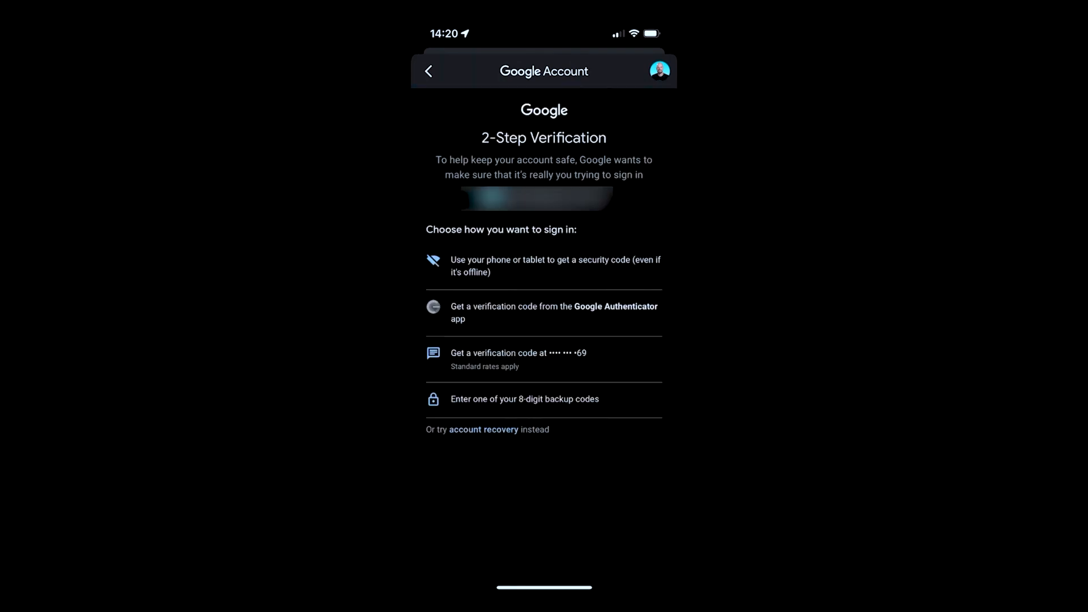
click(519, 359)
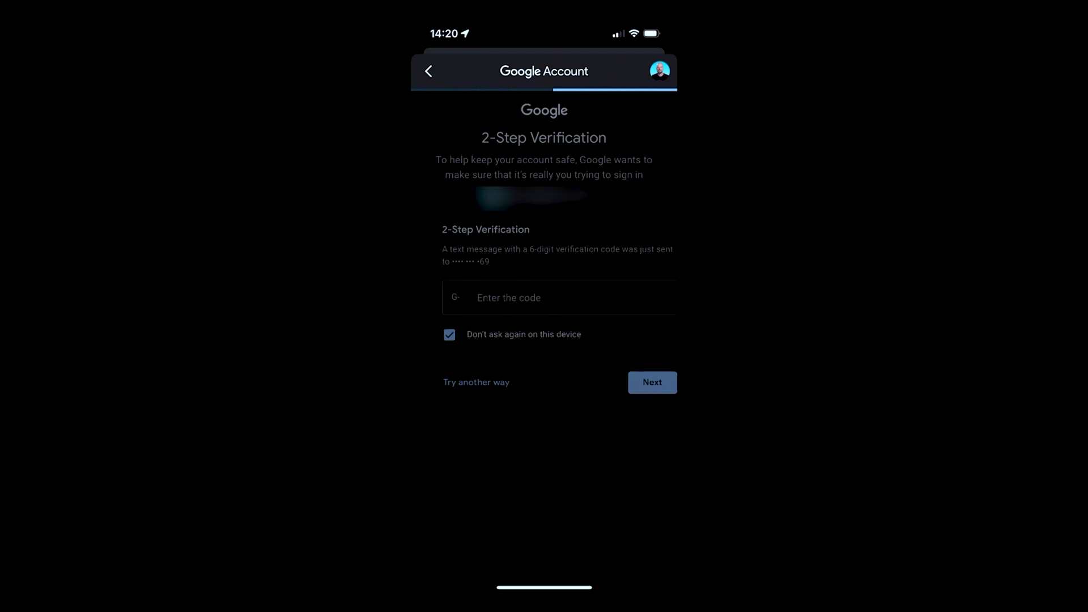
click(559, 297)
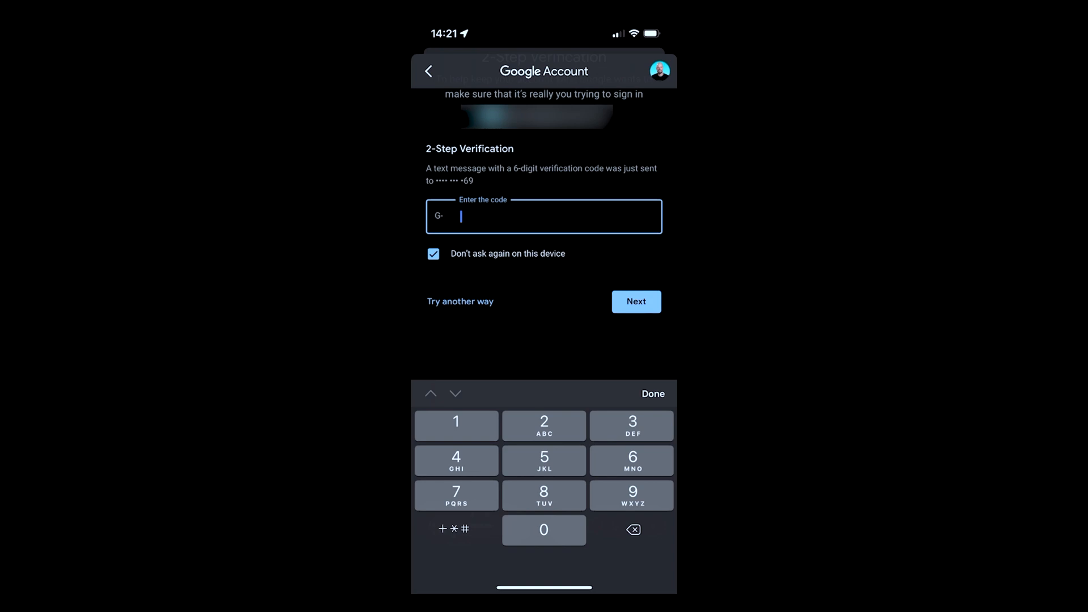
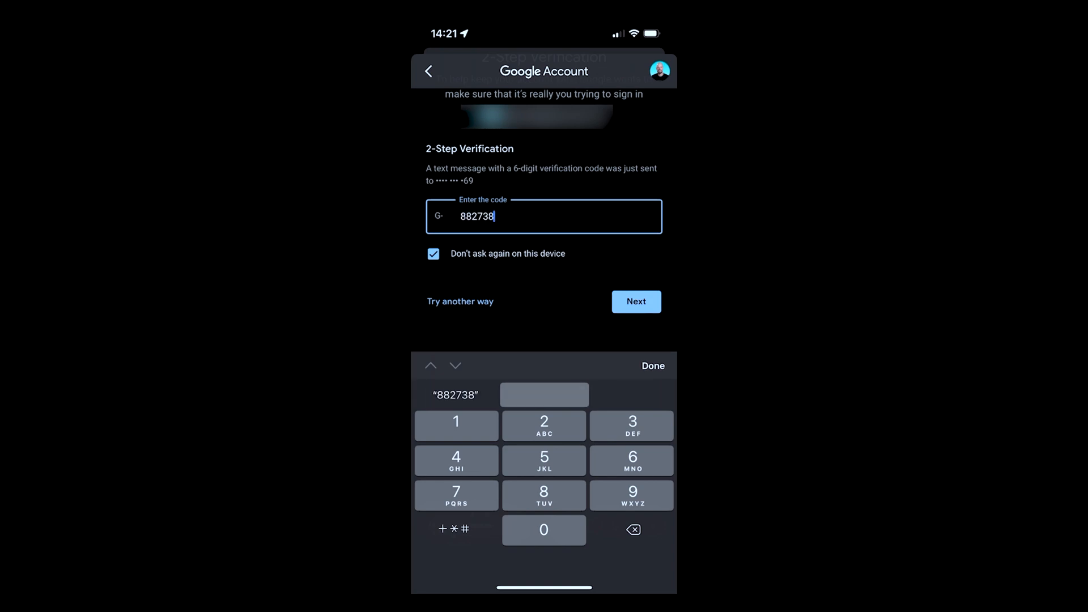
click(635, 301)
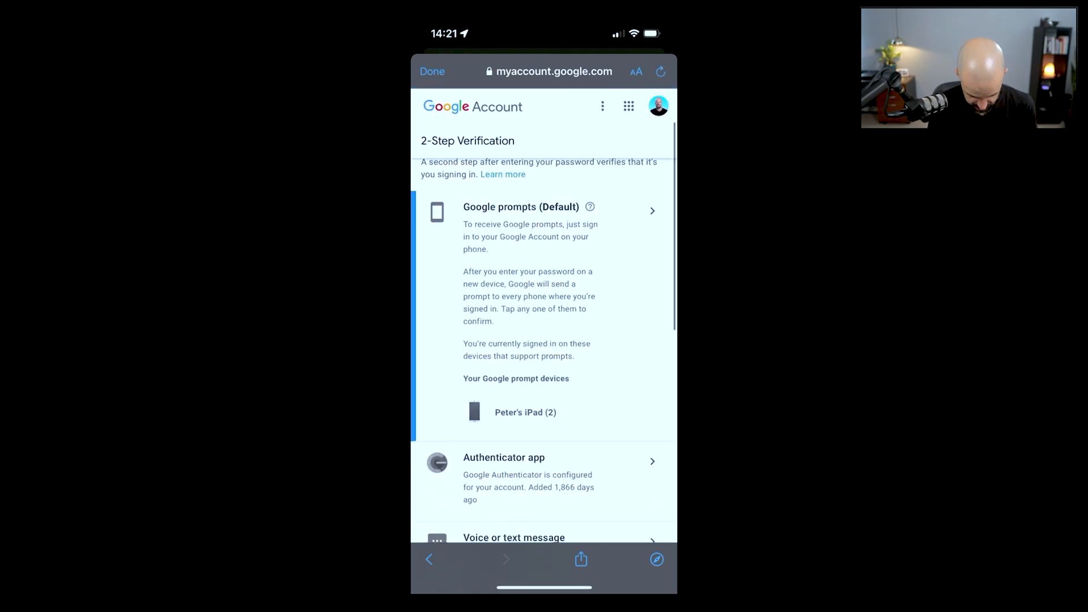
scroll(down, 3)
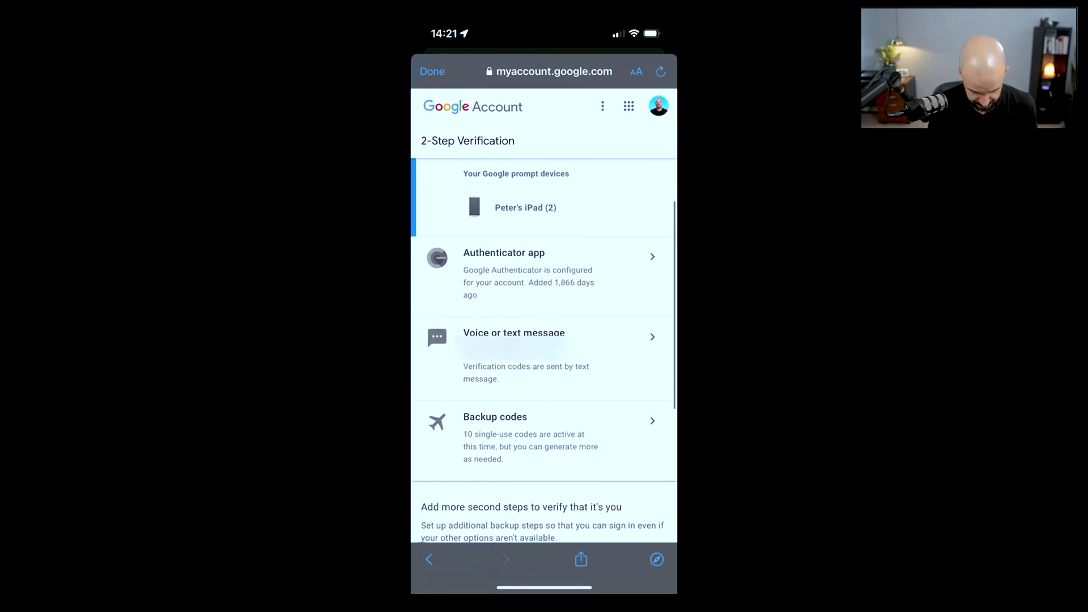
scroll(down, 3)
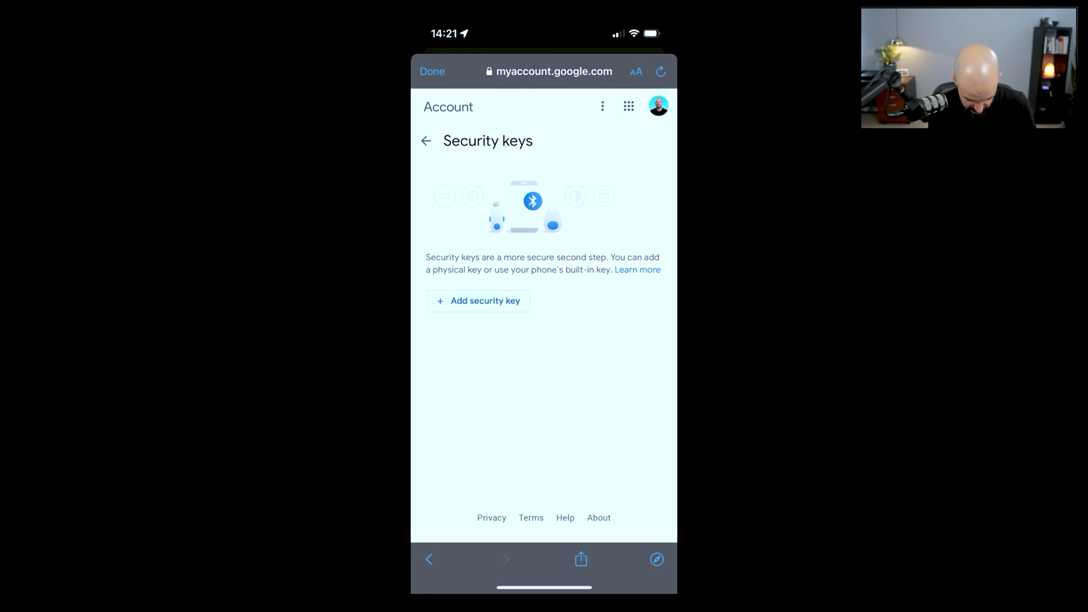
Return to the 2-Step Verification overview and open the Google prompts settings.
click(478, 300)
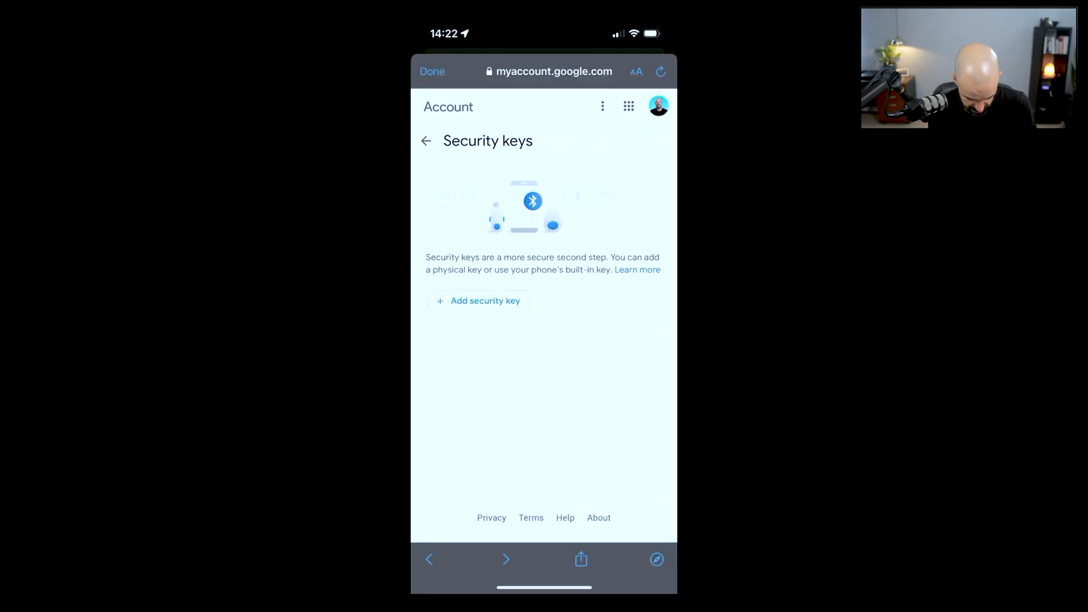
click(426, 140)
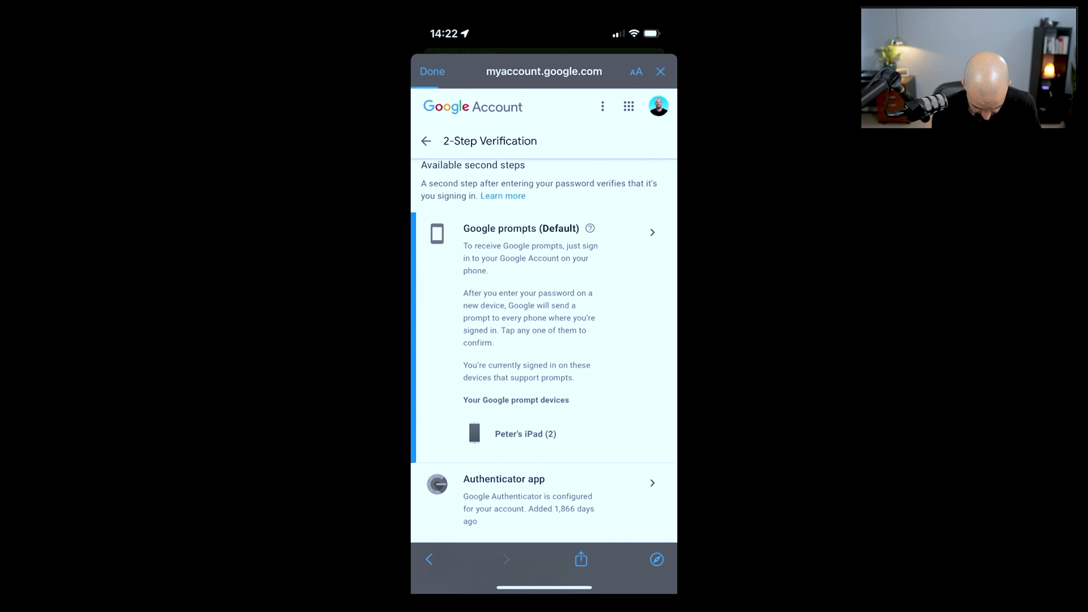
click(520, 231)
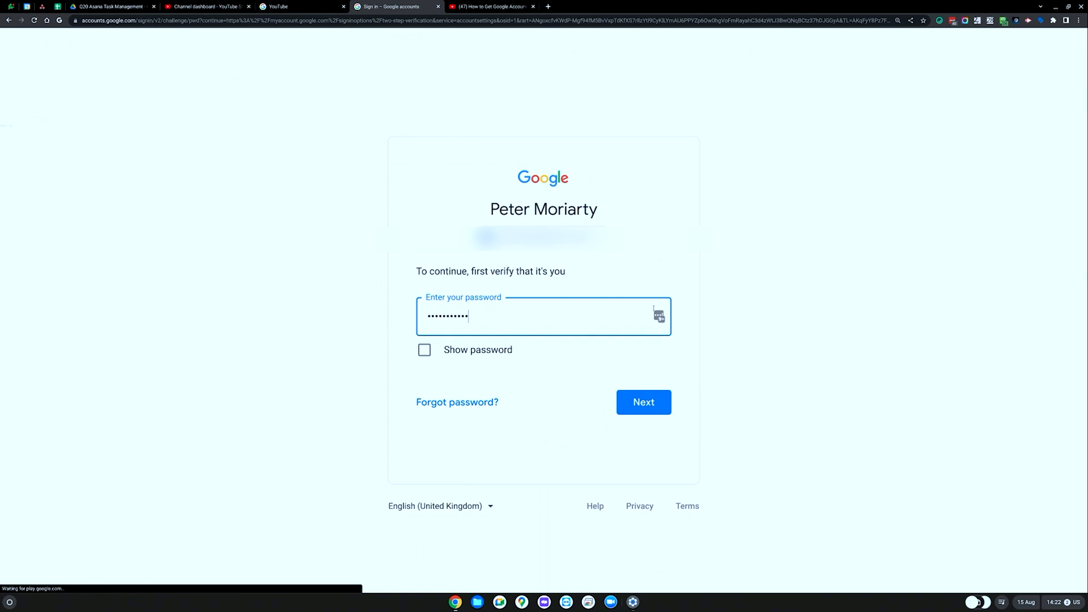
Confirm the password, open Manage devices, and scroll through Your devices.
click(643, 402)
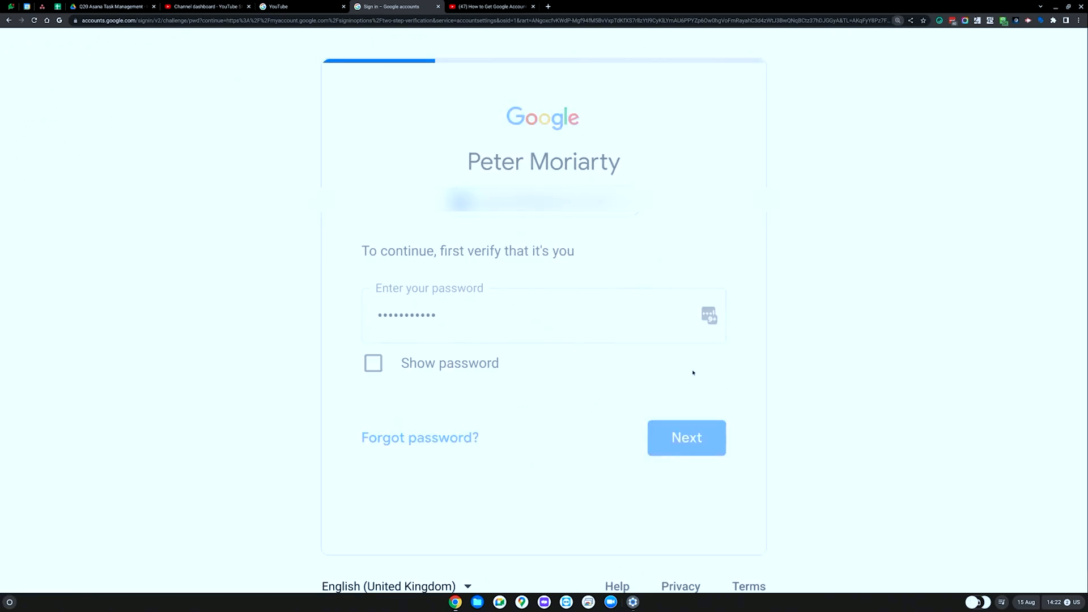
click(685, 438)
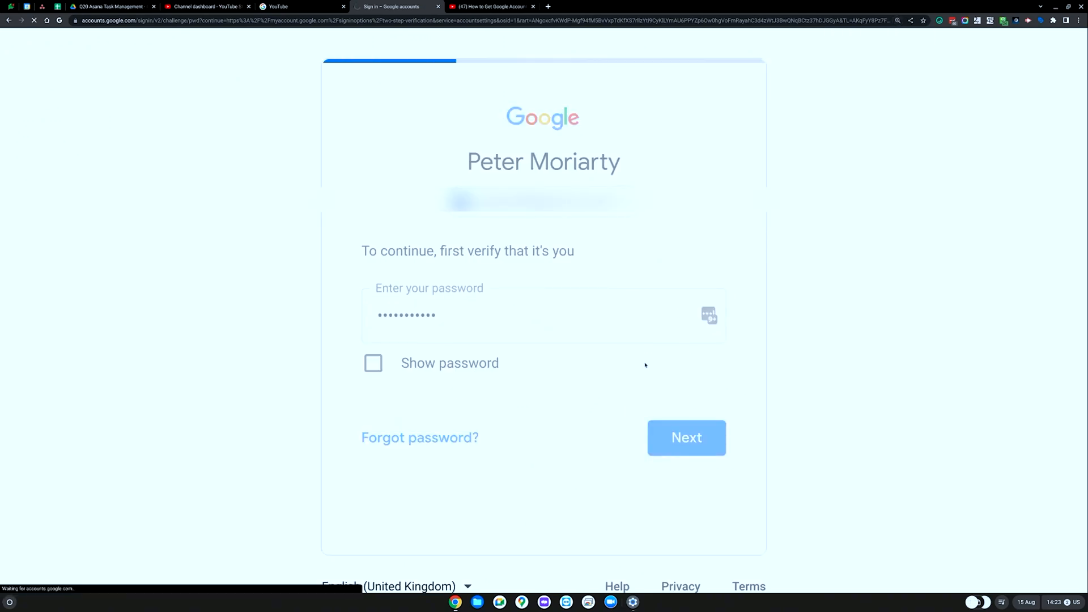
click(686, 439)
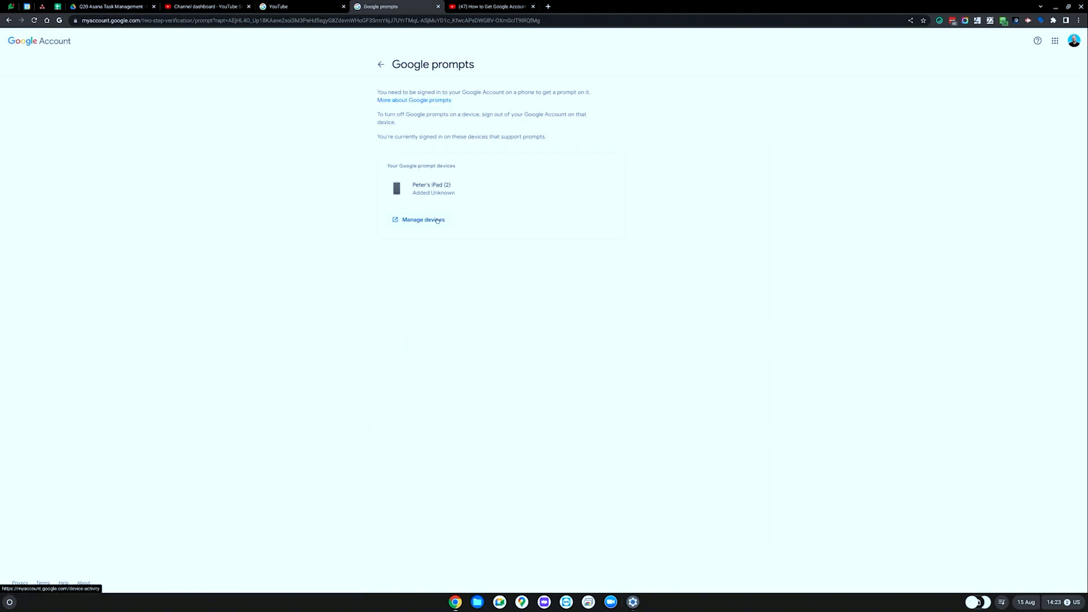
click(424, 220)
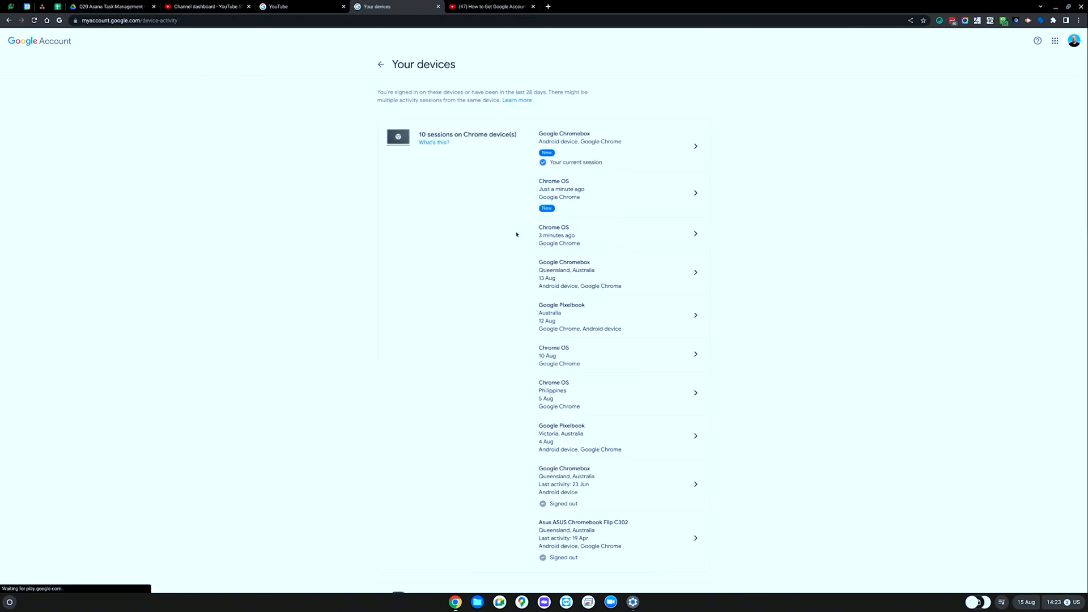
scroll(down, 3)
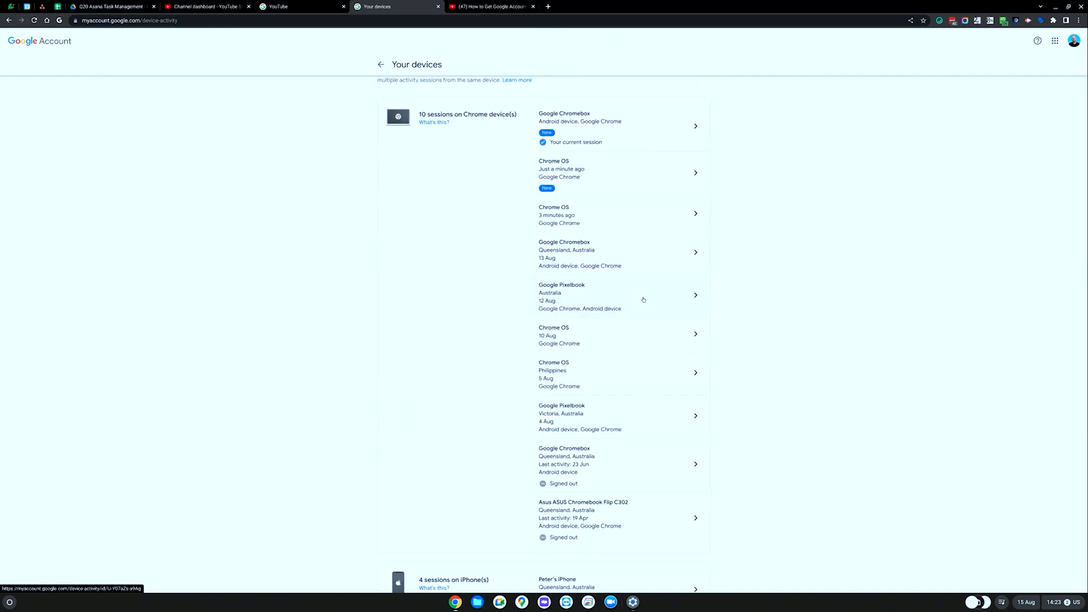
scroll(down, 3)
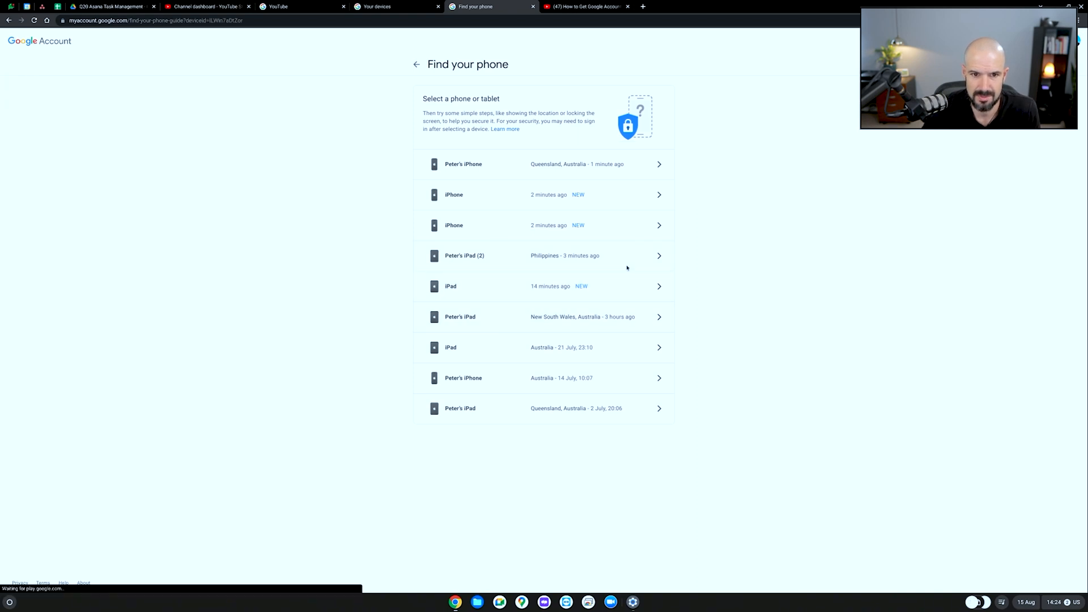
Select one of the devices listed on the Find your phone page.
click(464, 256)
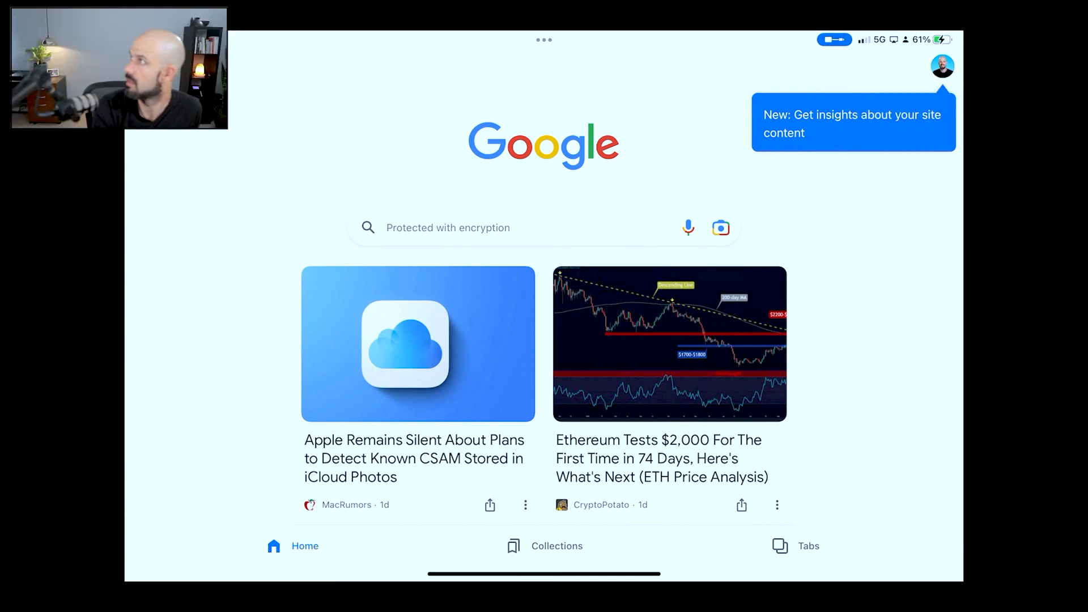
View the Google app account menu, then bring up the Admin console Users directory.
click(943, 65)
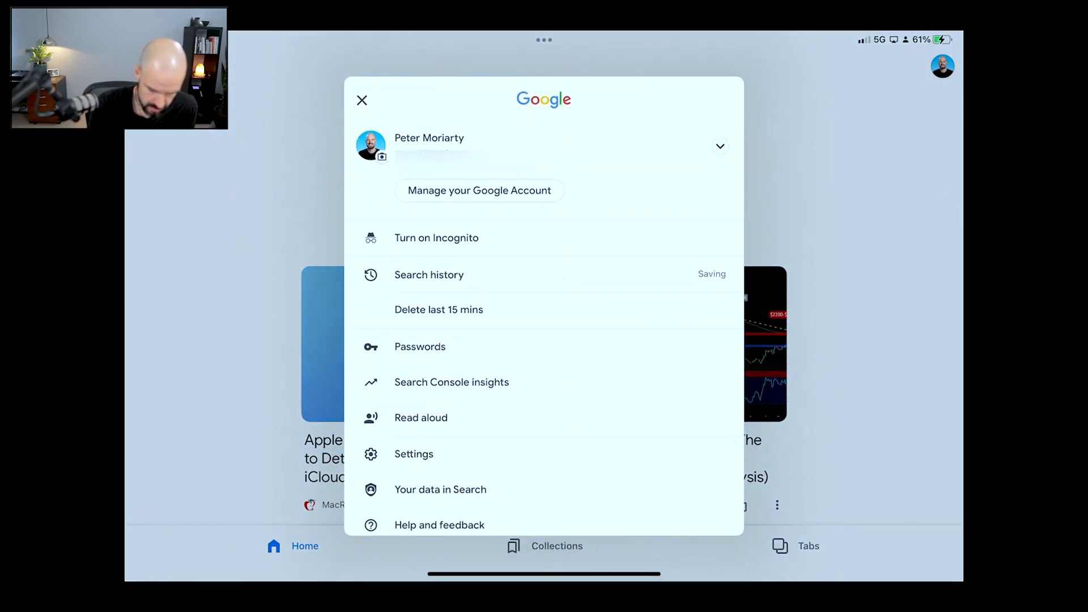
click(479, 190)
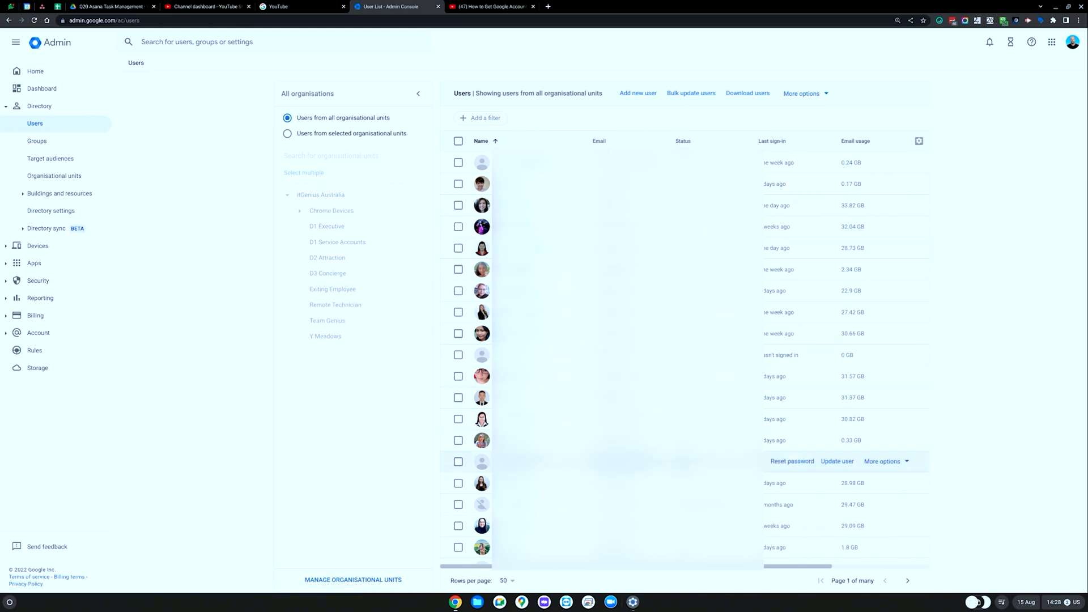
Turn off the admin user's login challenge for 10 minutes from the Security section.
scroll(down, 3)
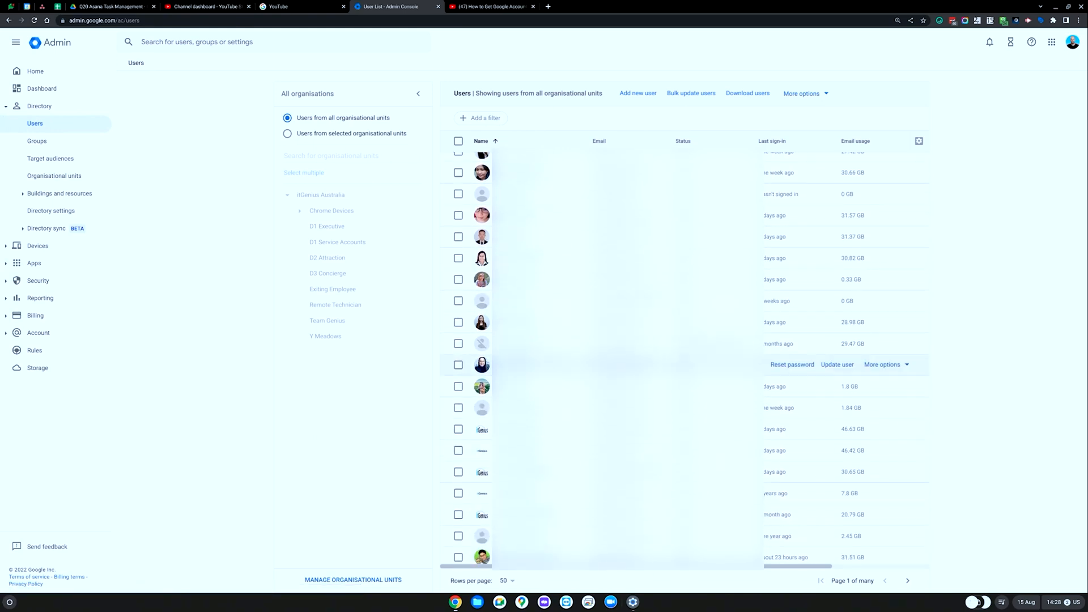
scroll(down, 3)
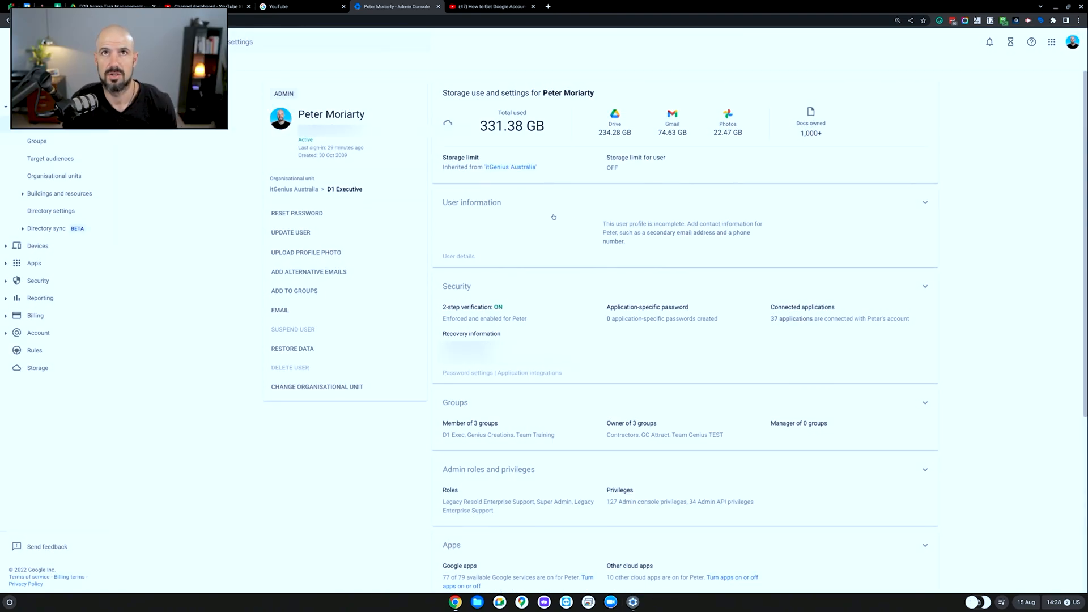
scroll(down, 3)
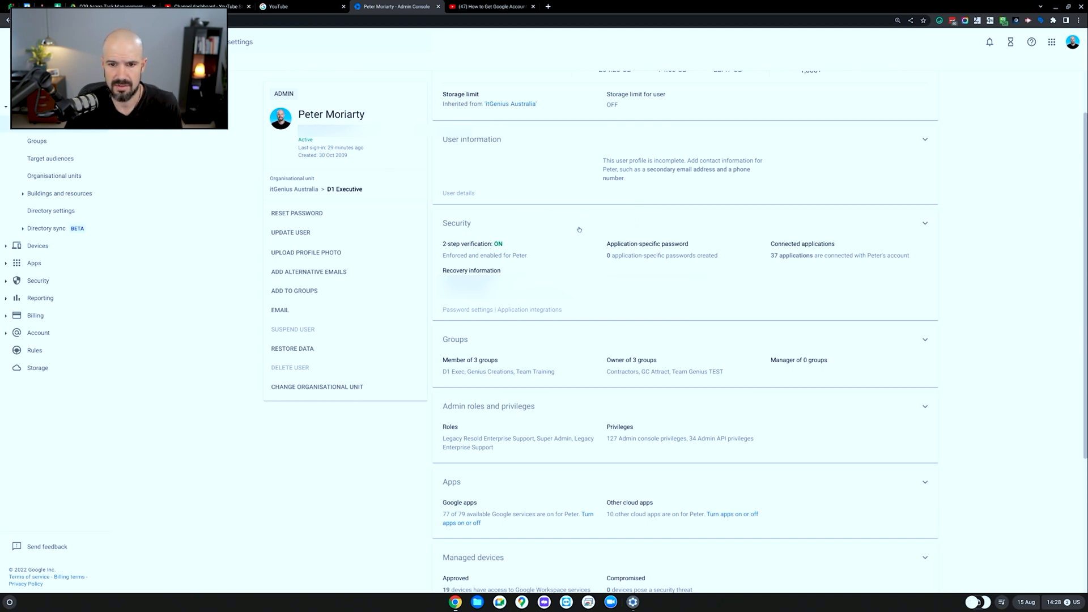
scroll(down, 3)
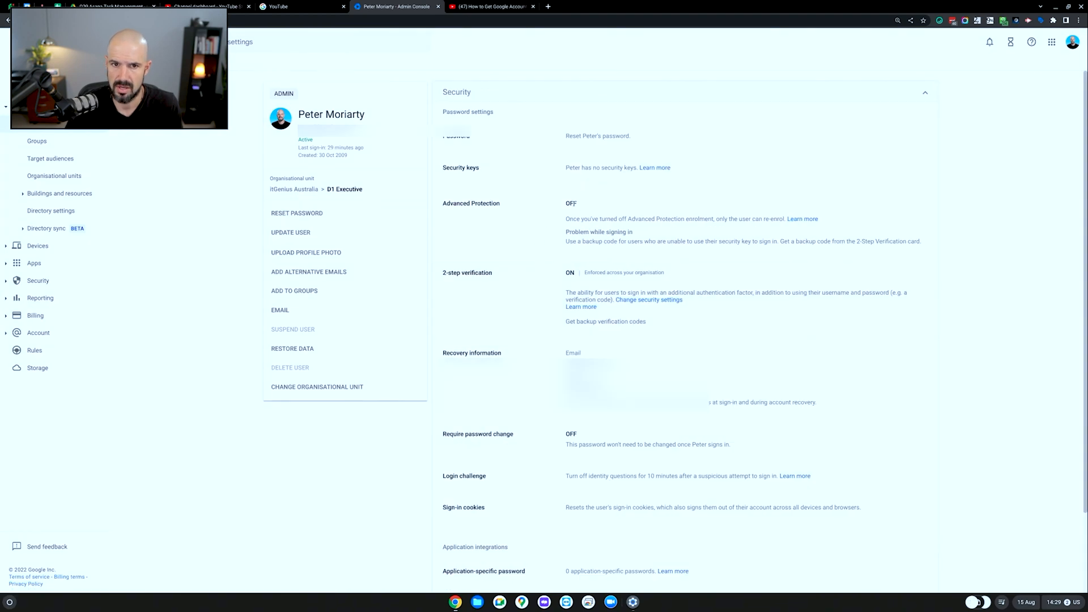
scroll(down, 3)
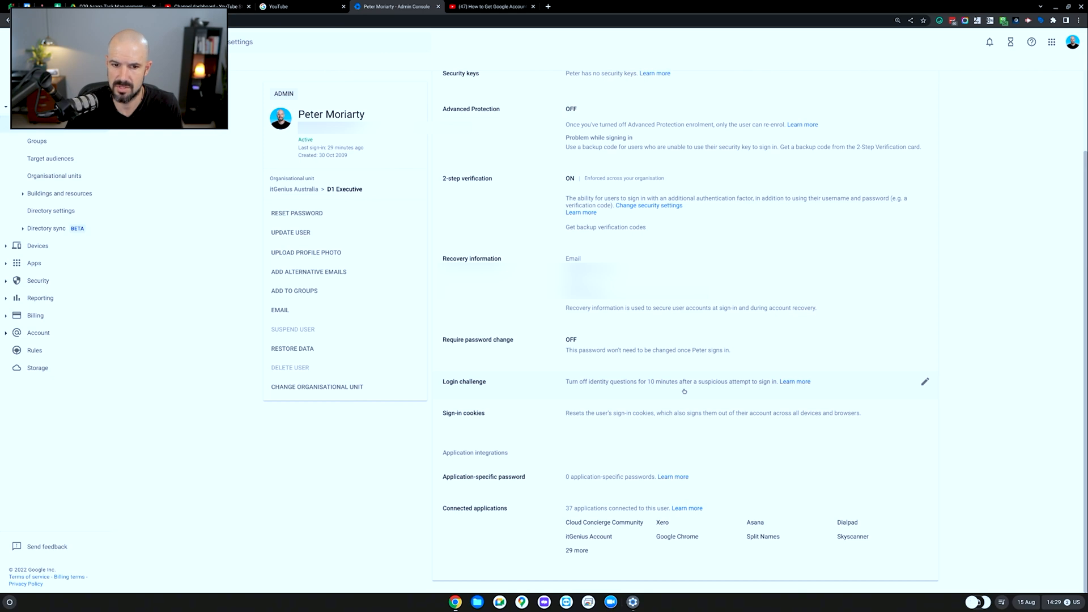
click(925, 381)
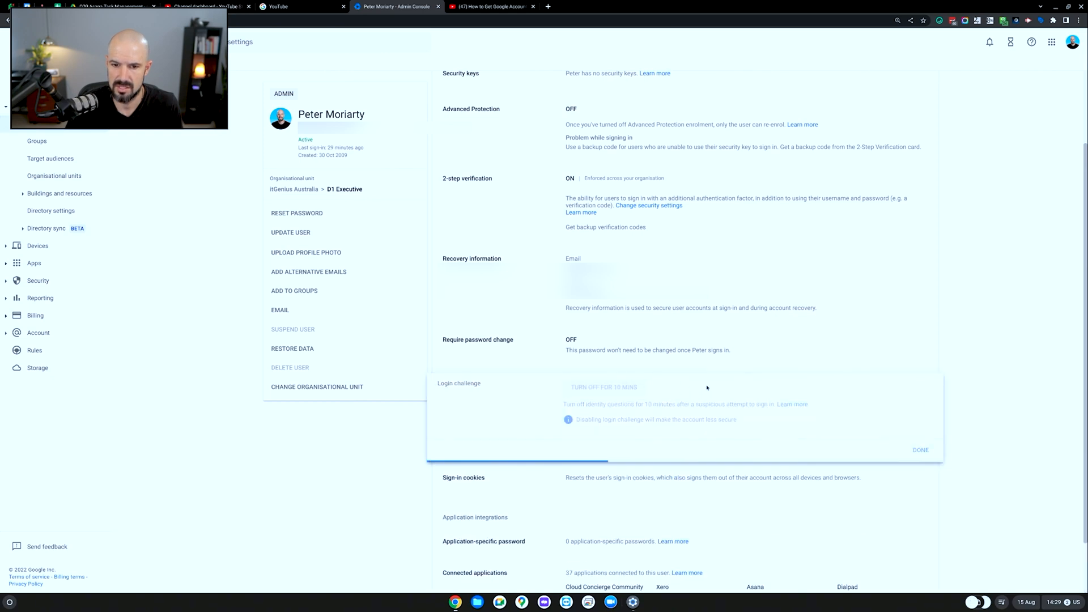
click(920, 450)
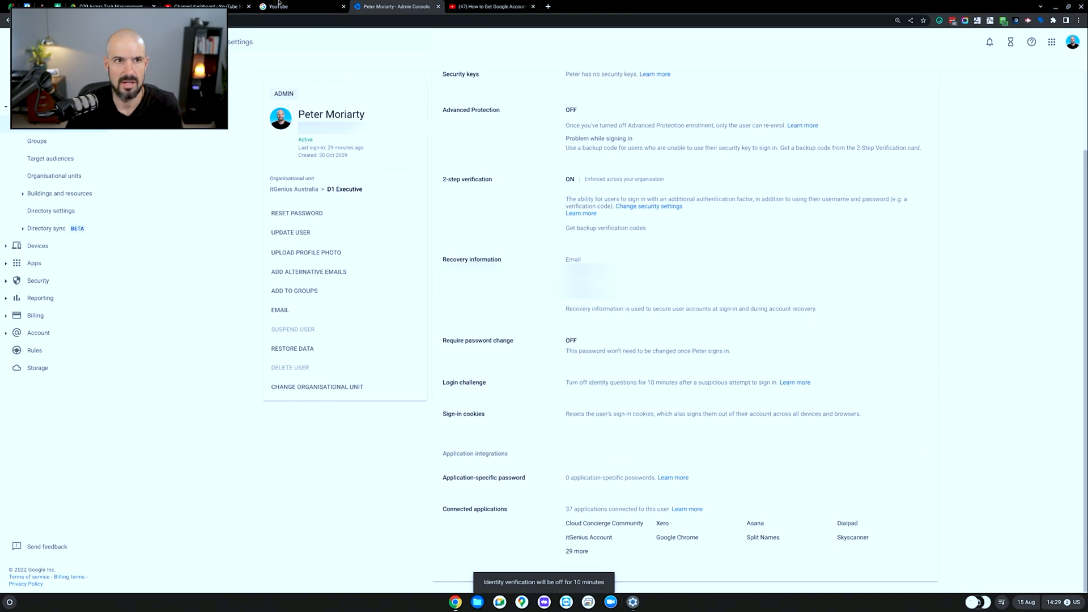
click(208, 6)
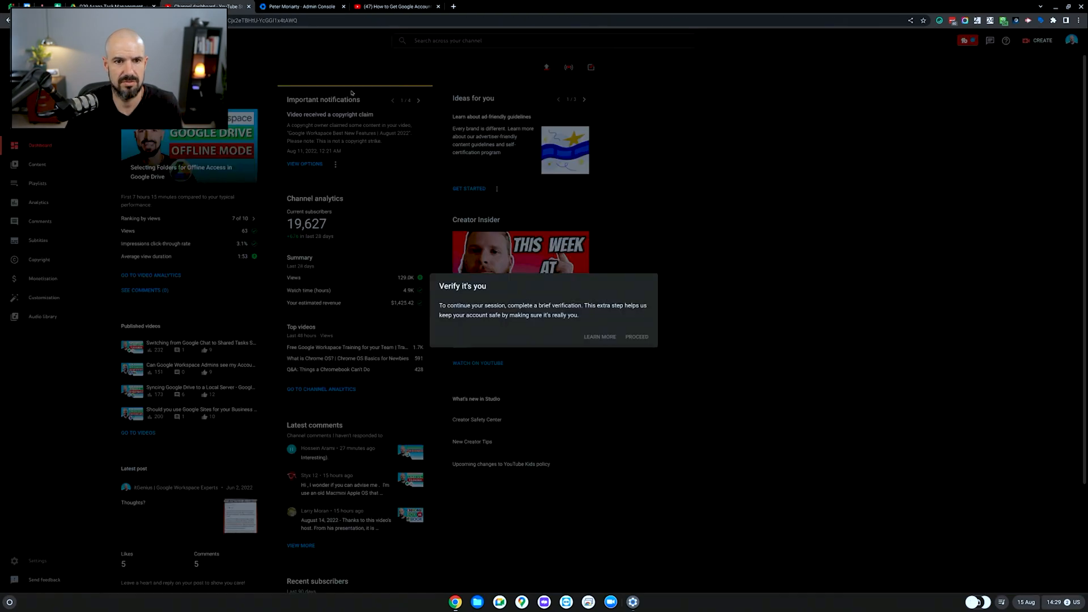
Proceed past 'Verify it's you' and view the channel's Permissions members list.
click(636, 337)
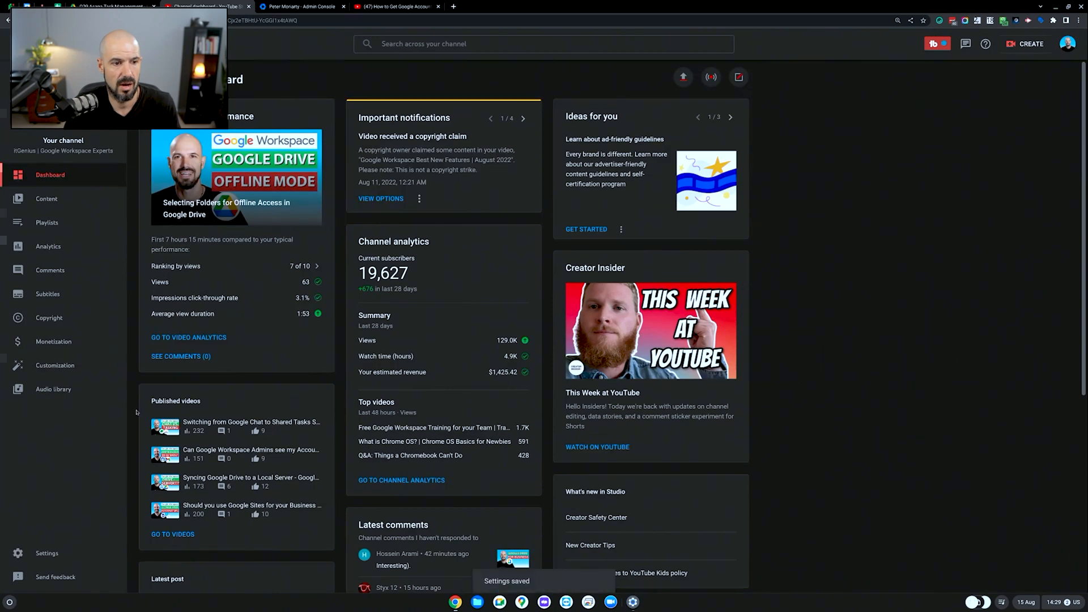
click(47, 554)
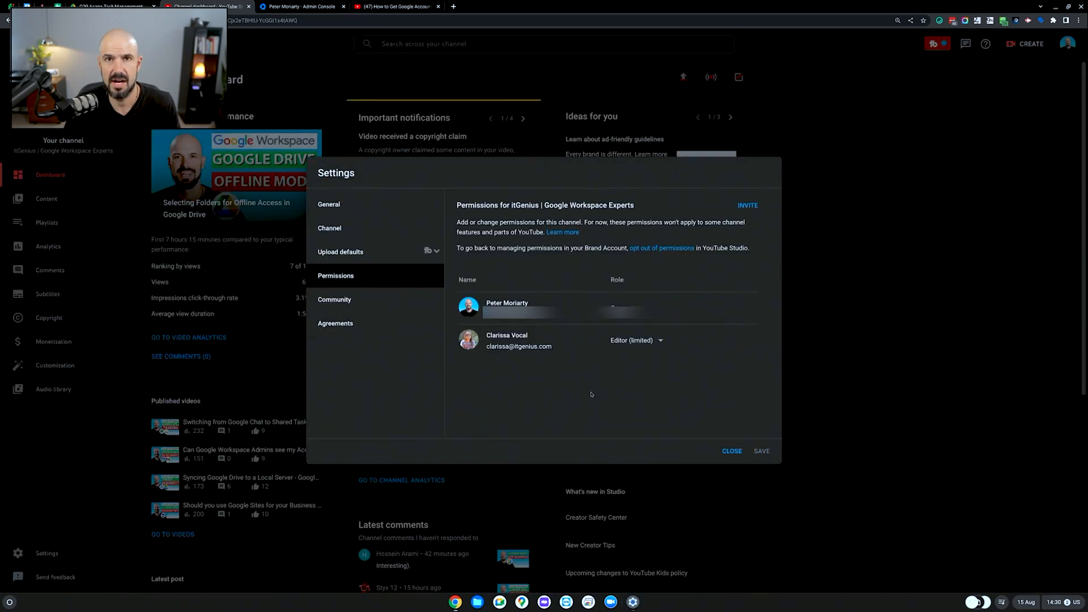